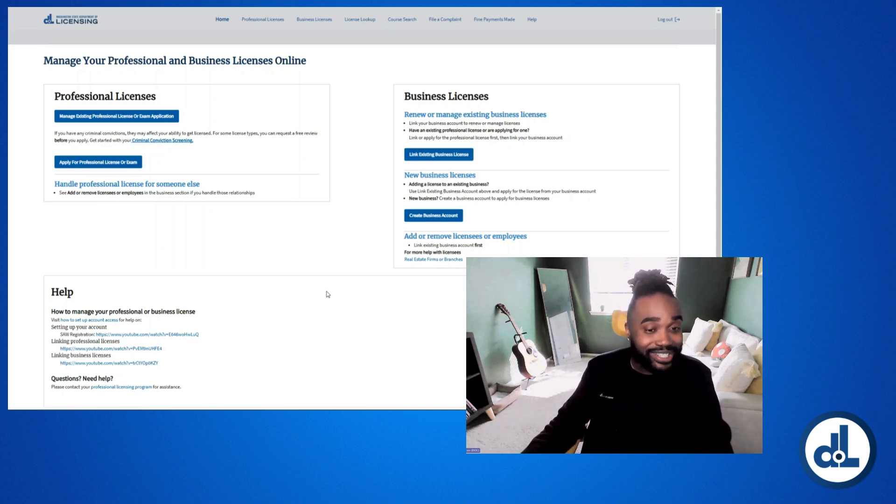
{"action": "mouse_move", "coordinate": [325, 193]}
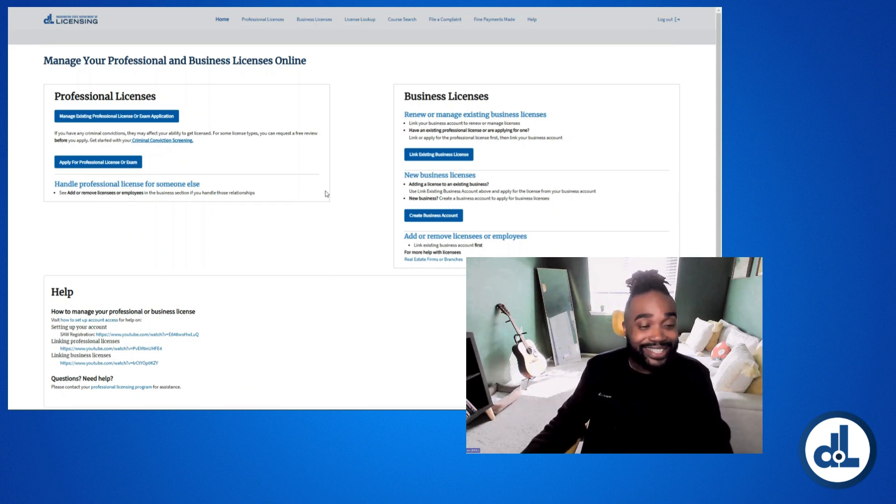
{"action": "mouse_move", "coordinate": [325, 169]}
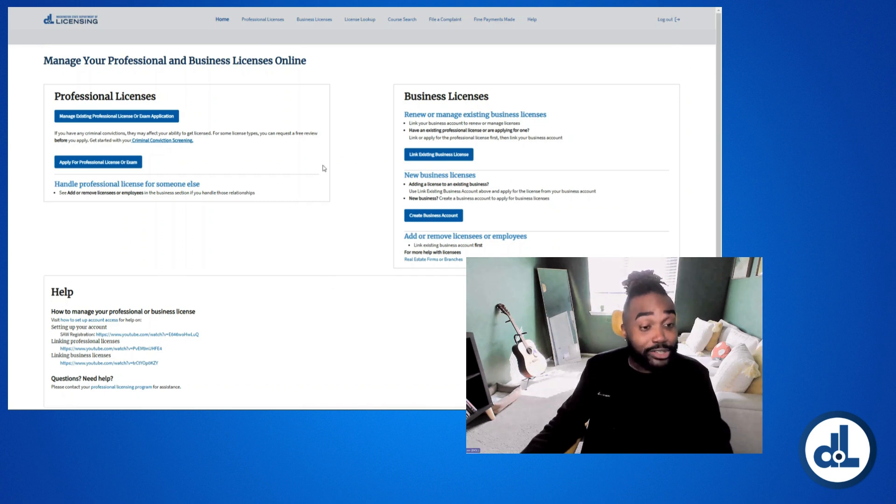
{"action": "mouse_move", "coordinate": [372, 173]}
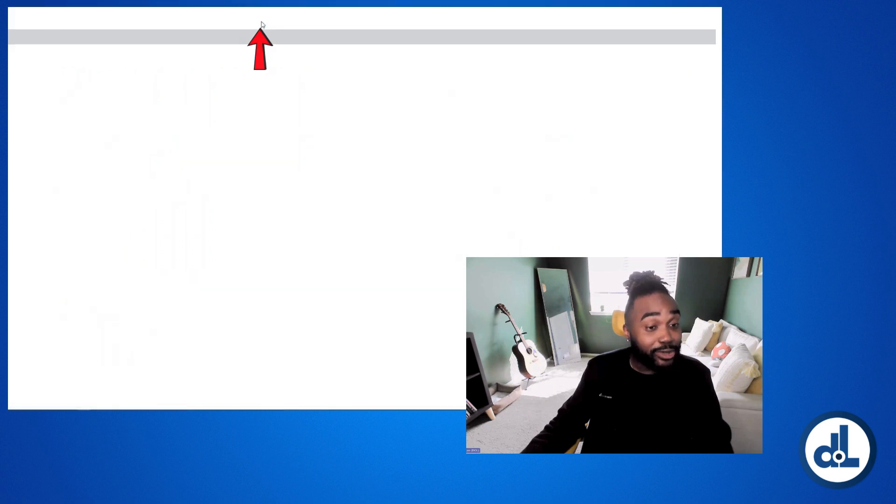
Open Professional Licenses and start paying the pending Notary Public license fee
{"action": "left_click", "coordinate": [262, 19]}
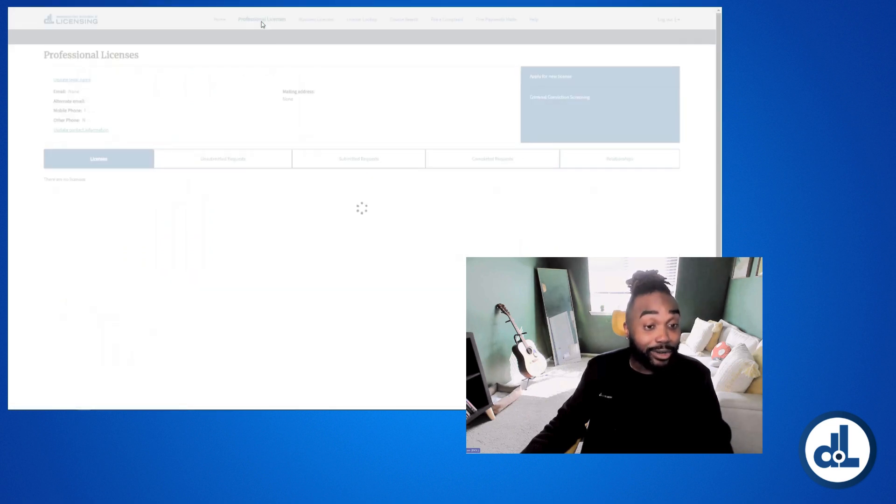
{"action": "mouse_move", "coordinate": [440, 93]}
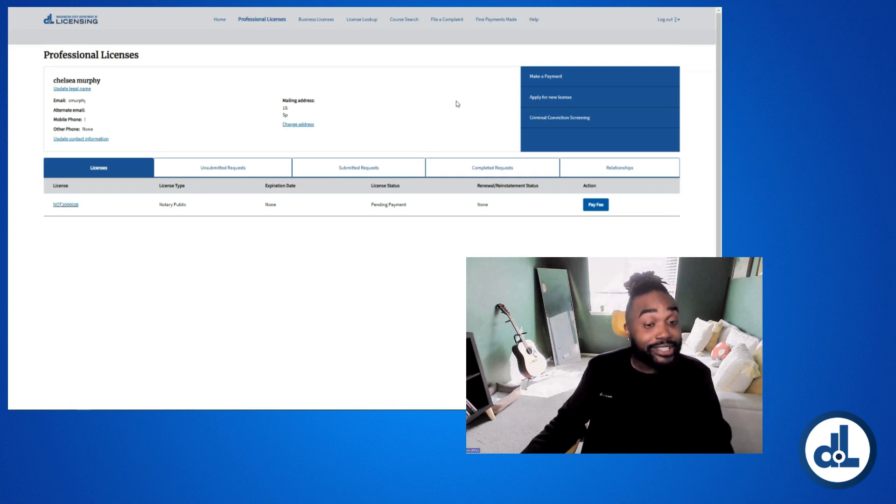
{"action": "mouse_move", "coordinate": [545, 76]}
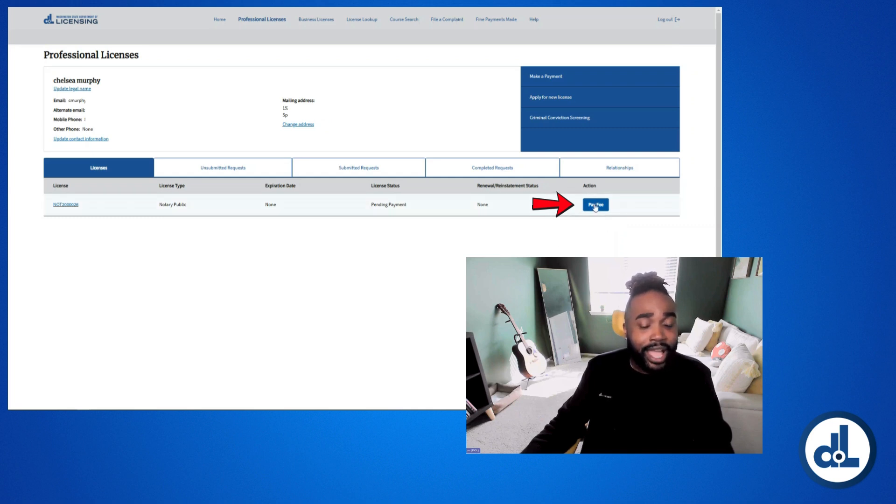
{"action": "left_click", "coordinate": [596, 205]}
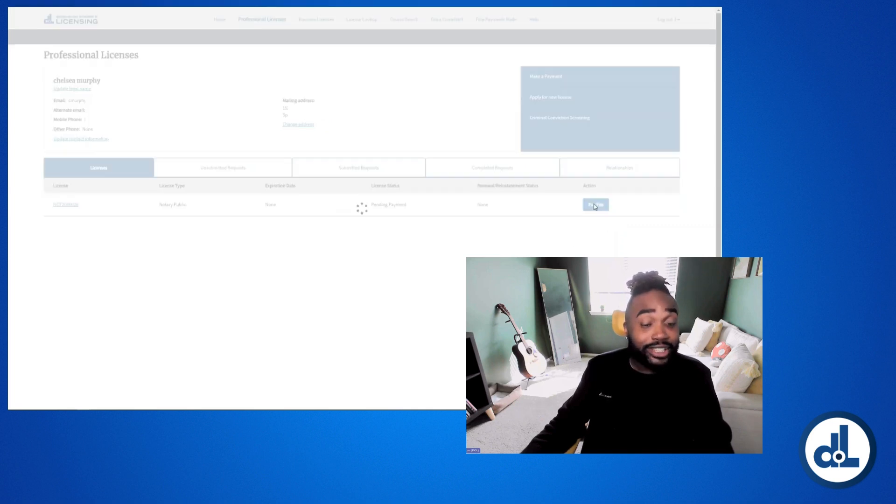
Take the $30.00 Notary fee to checkout and choose Credit Card as payment method
{"action": "left_click", "coordinate": [596, 204]}
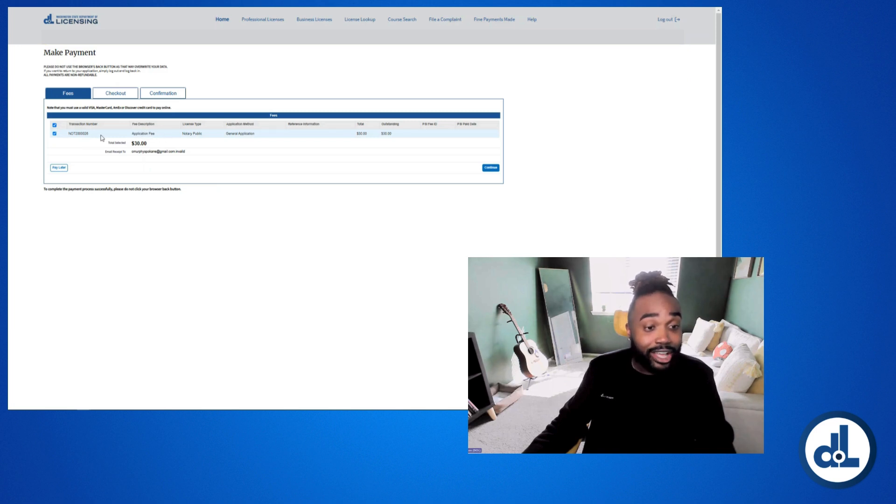
{"action": "mouse_move", "coordinate": [154, 140]}
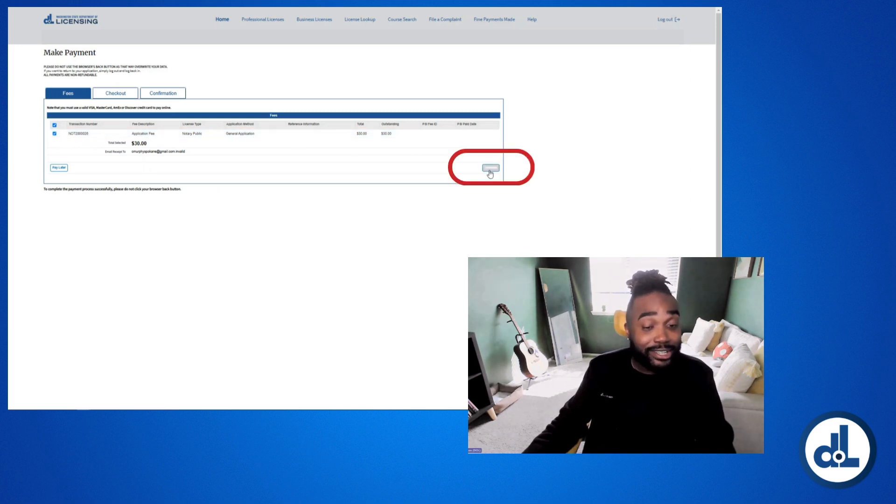
{"action": "left_click", "coordinate": [489, 169]}
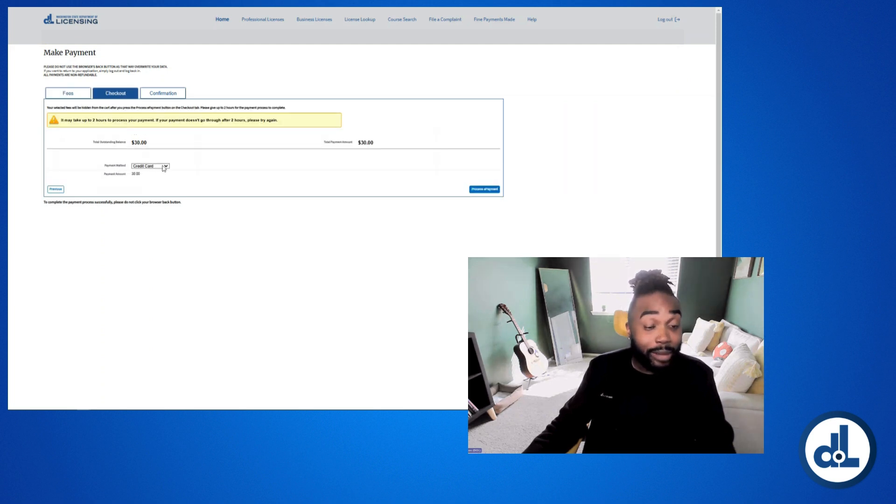
{"action": "left_click", "coordinate": [166, 166]}
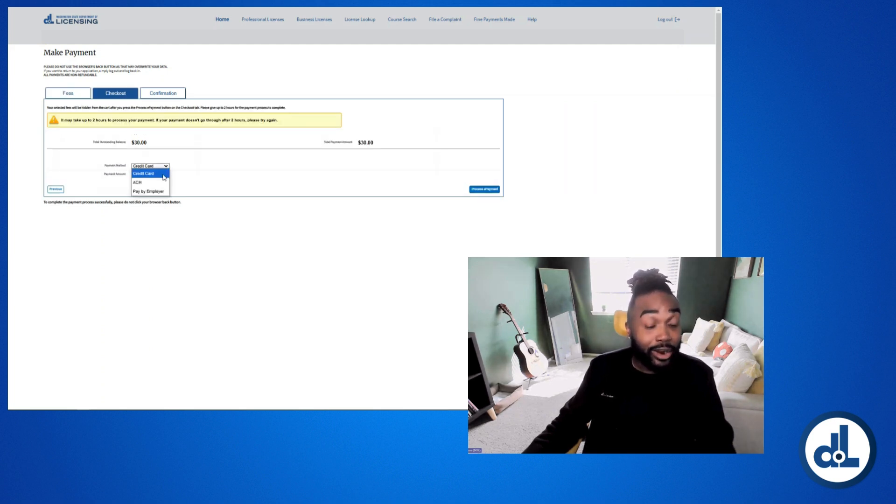
{"action": "mouse_move", "coordinate": [150, 191]}
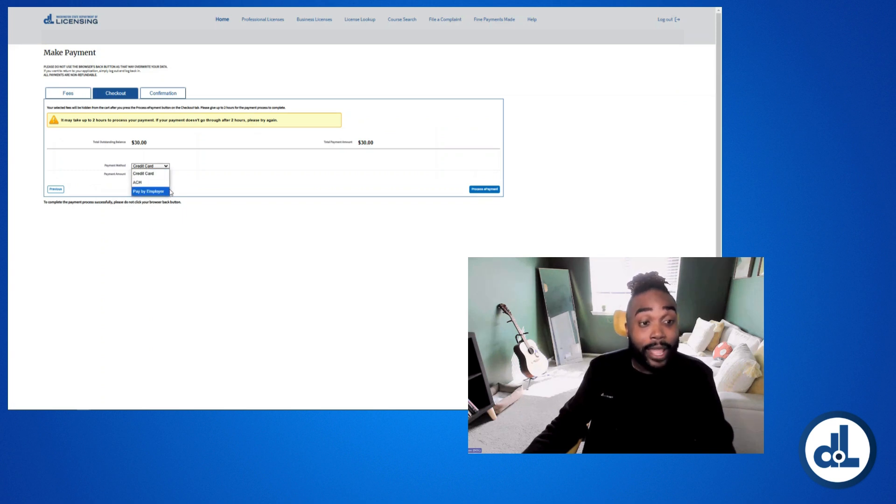
{"action": "mouse_move", "coordinate": [151, 173]}
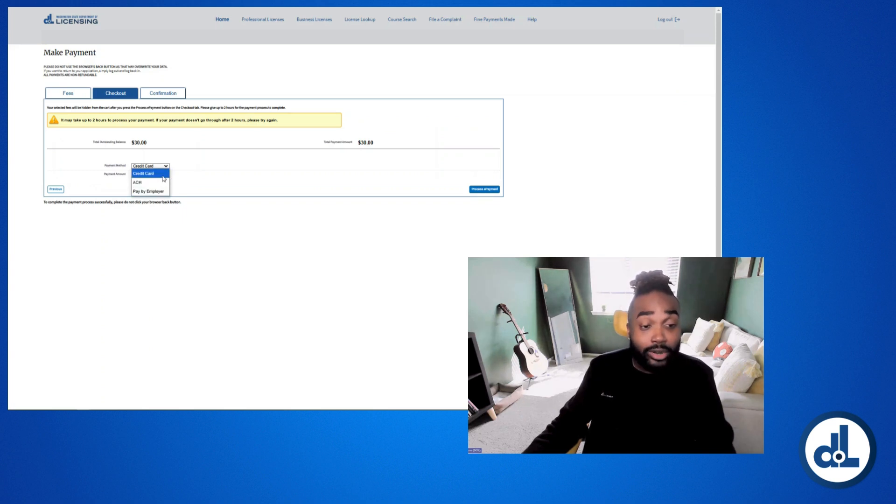
{"action": "left_click", "coordinate": [150, 166]}
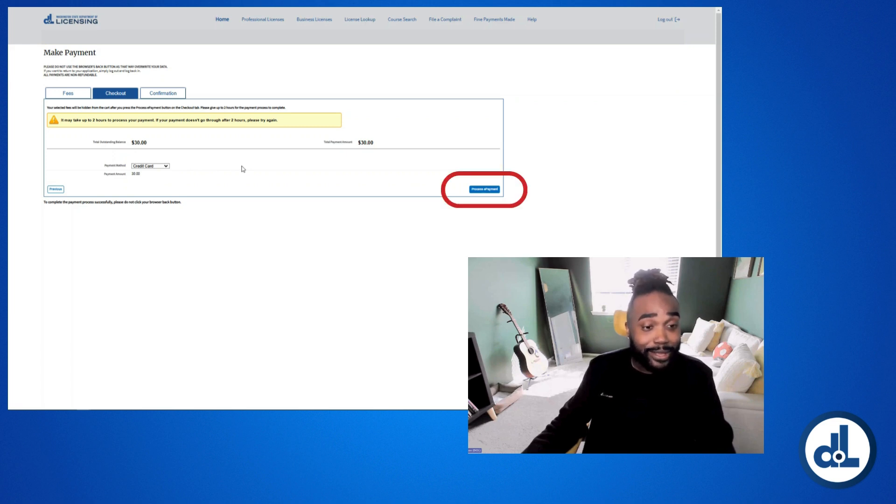
{"action": "left_click", "coordinate": [484, 189]}
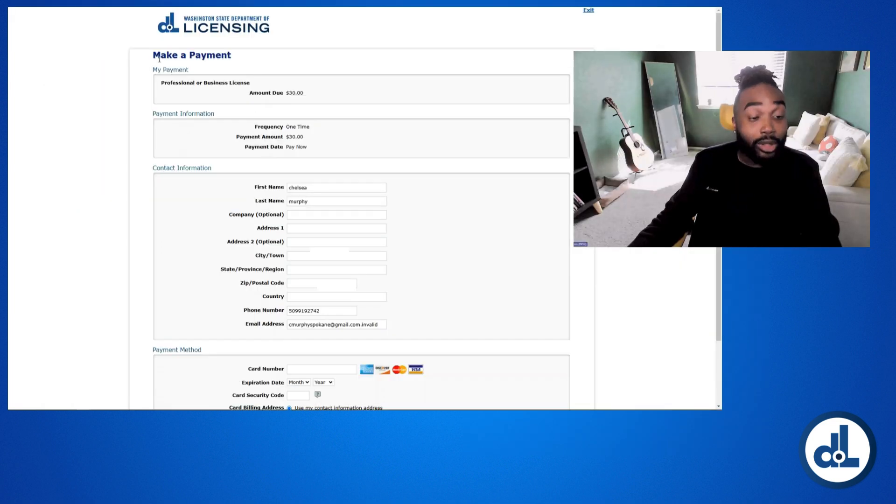
{"action": "scroll", "scroll_direction": "down", "scroll_amount": 3}
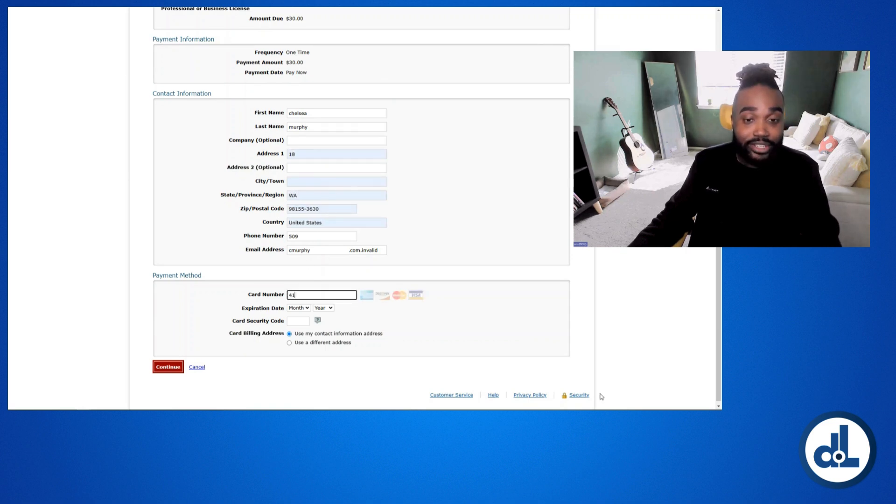
{"action": "type", "text": "1111111111111111"}
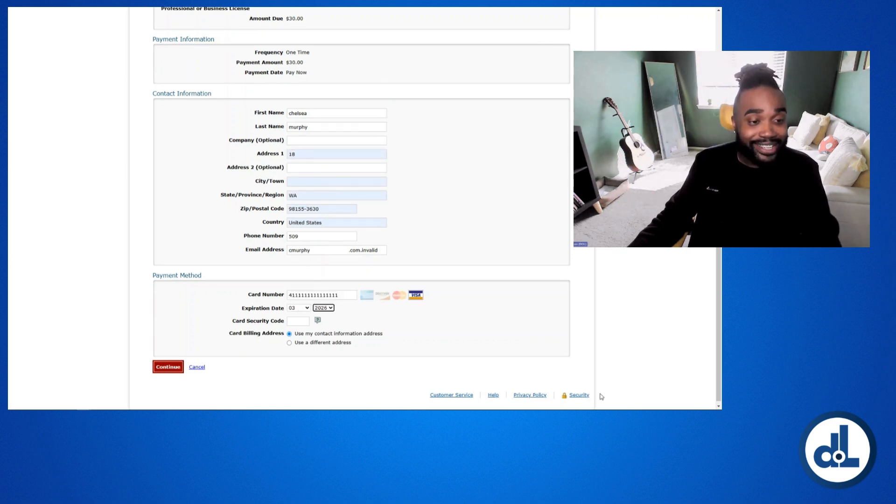
Submit the card details, review the payment, and confirm the $30.00 charge
{"action": "left_click", "coordinate": [167, 367]}
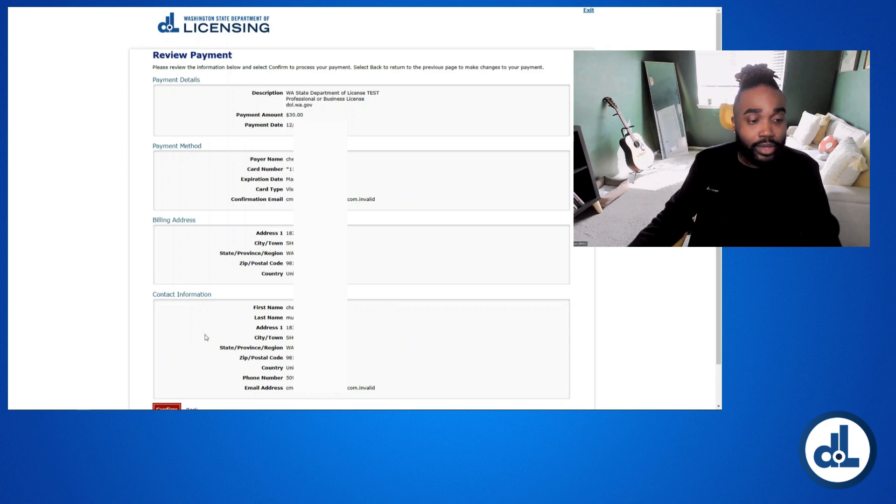
{"action": "scroll", "scroll_direction": "down", "scroll_amount": 3}
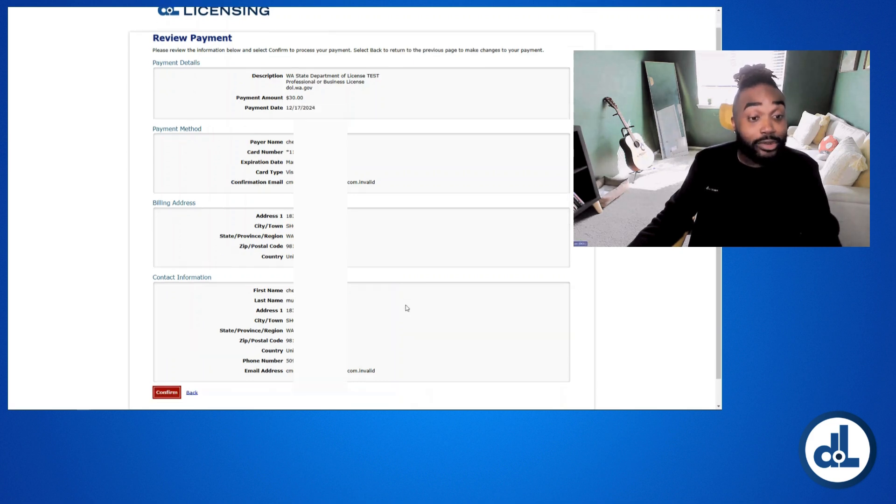
{"action": "scroll", "scroll_direction": "down", "scroll_amount": 3}
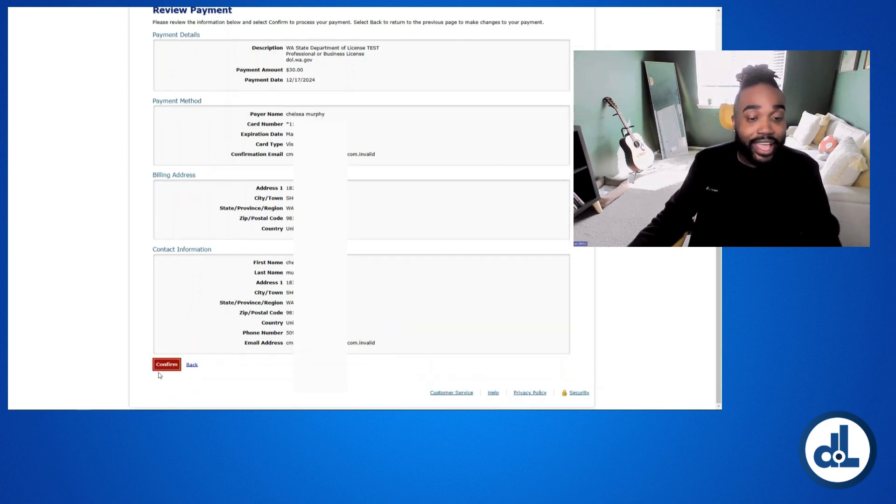
{"action": "left_click", "coordinate": [166, 364]}
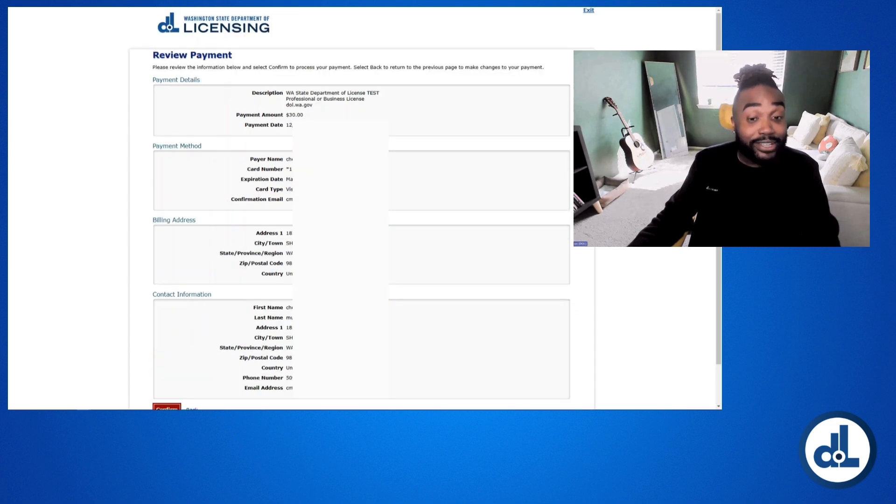
{"action": "scroll", "scroll_direction": "down", "scroll_amount": 3}
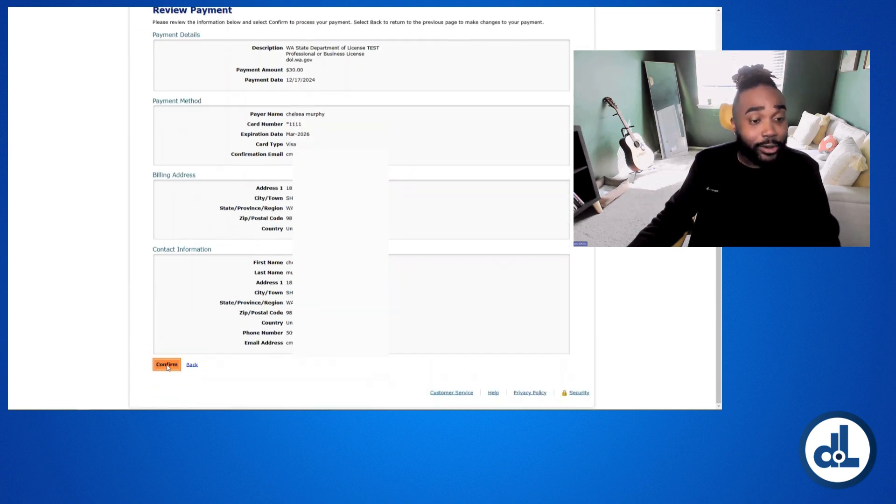
{"action": "left_click", "coordinate": [166, 365]}
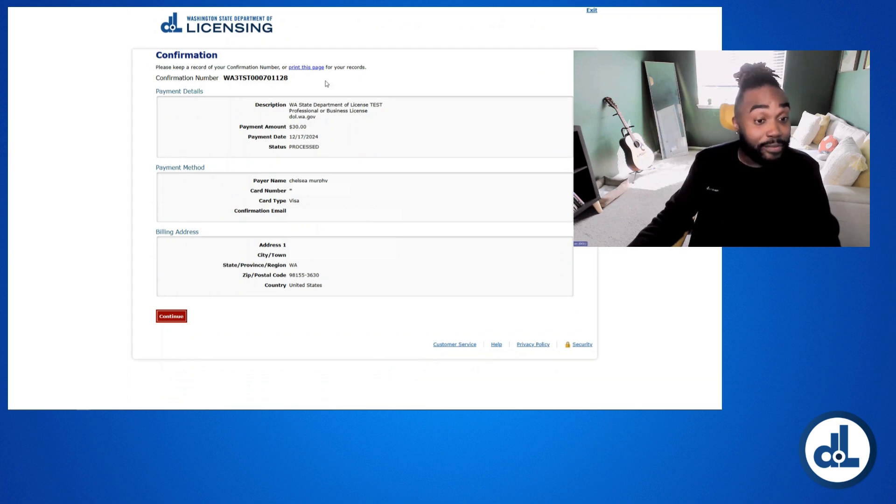
{"action": "mouse_move", "coordinate": [345, 199]}
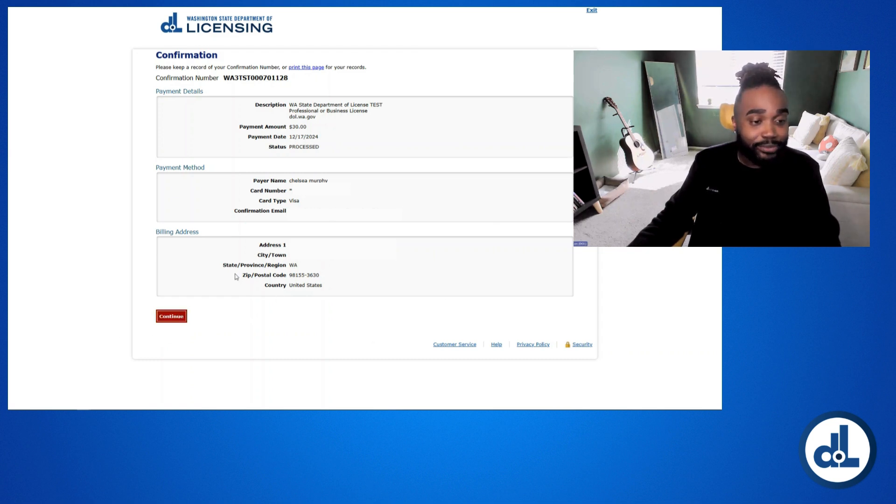
Note the confirmation number and continue past the successful order confirmation
{"action": "left_click", "coordinate": [171, 316]}
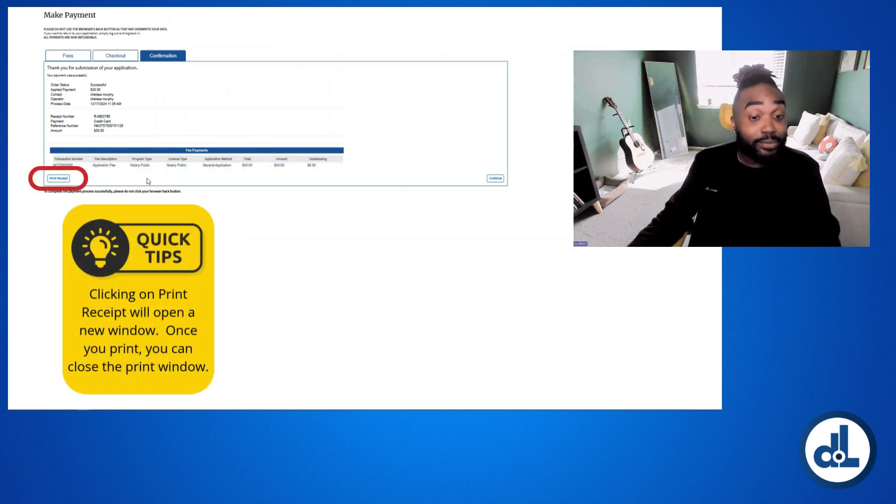
{"action": "mouse_move", "coordinate": [247, 176]}
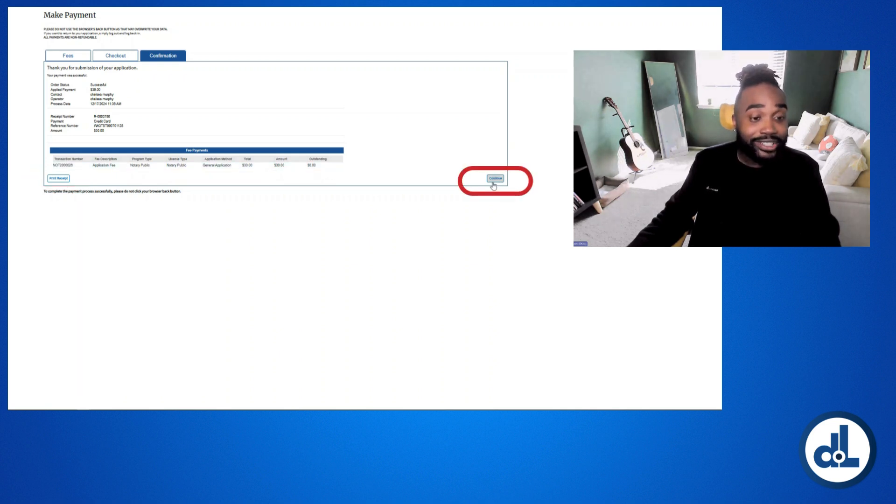
Continue from Make Payment Confirmation back to the Professional Licenses dashboard
{"action": "left_click", "coordinate": [494, 178]}
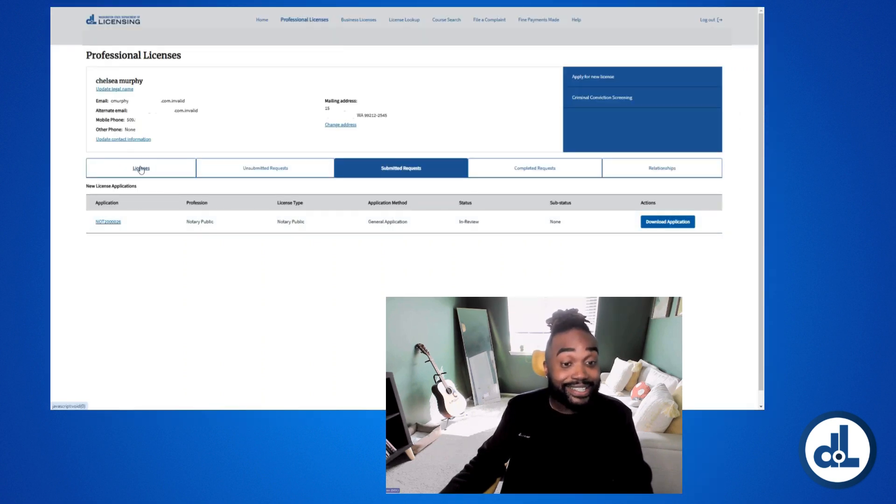
View Licenses, then Submitted Requests, highlighting the Notary Public application's In-Review status
{"action": "left_click", "coordinate": [140, 167]}
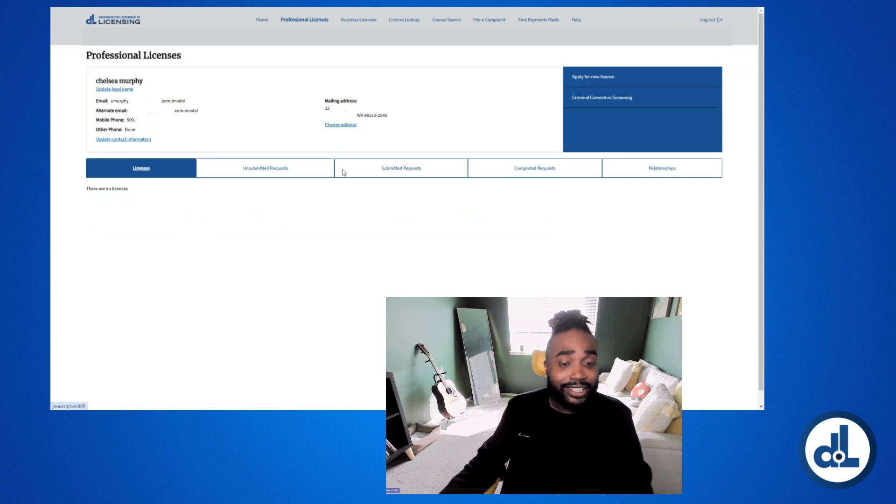
{"action": "left_click", "coordinate": [401, 167]}
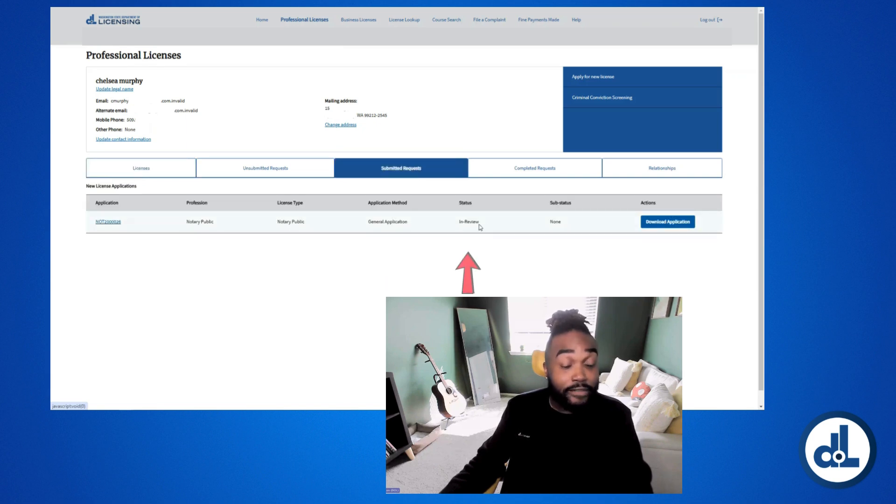
{"action": "double_click", "coordinate": [468, 222]}
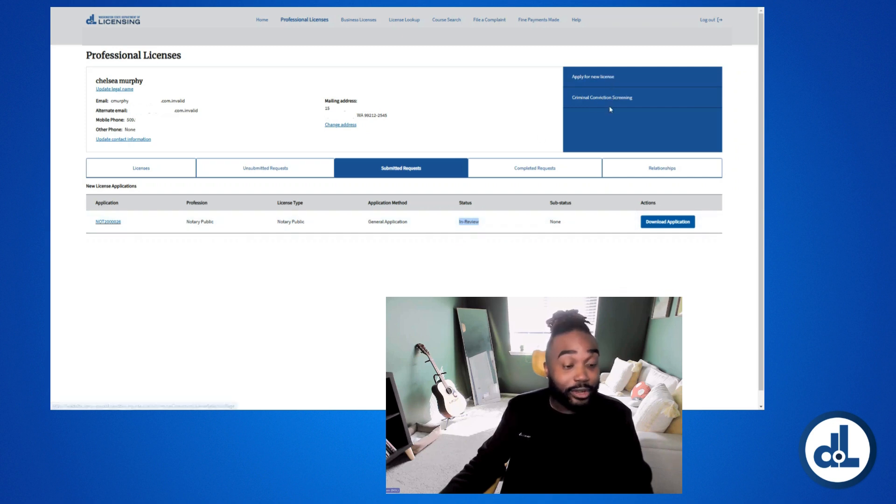
{"action": "mouse_move", "coordinate": [699, 279]}
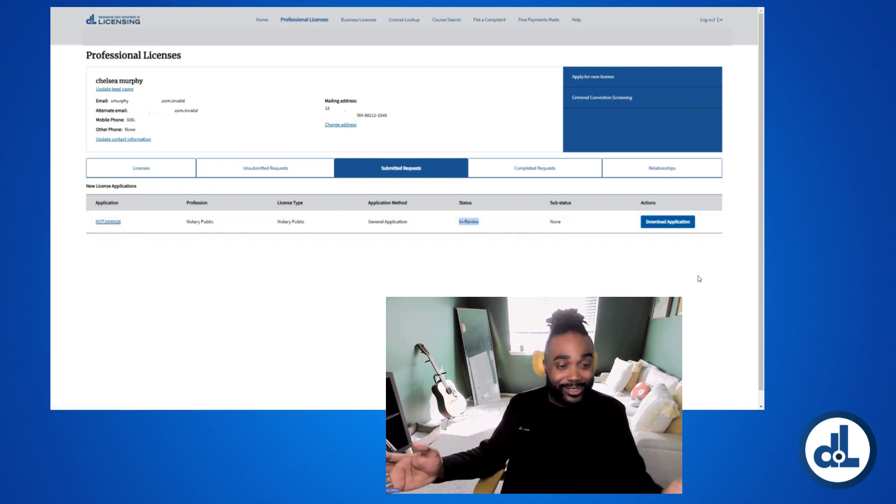
{"action": "mouse_move", "coordinate": [151, 261]}
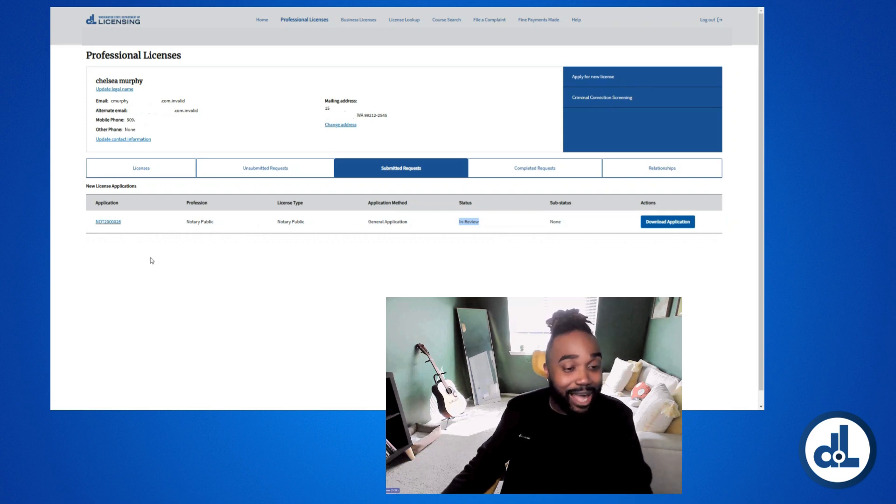
{"action": "mouse_move", "coordinate": [204, 186]}
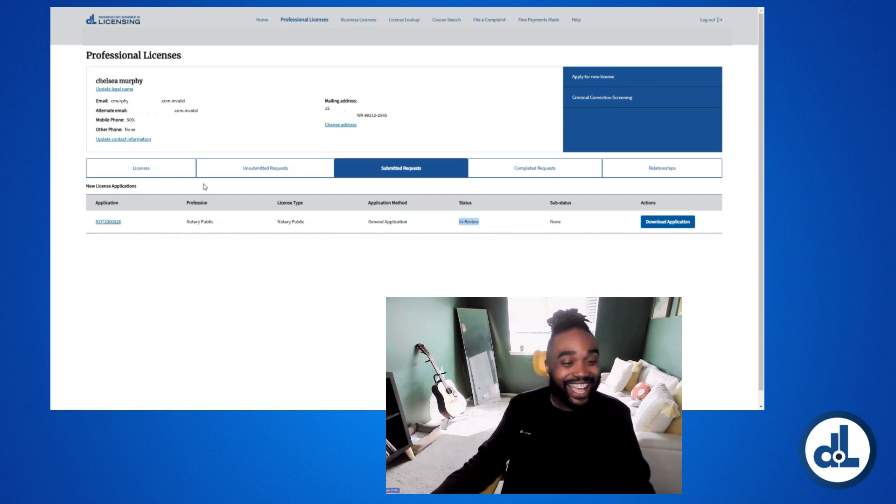